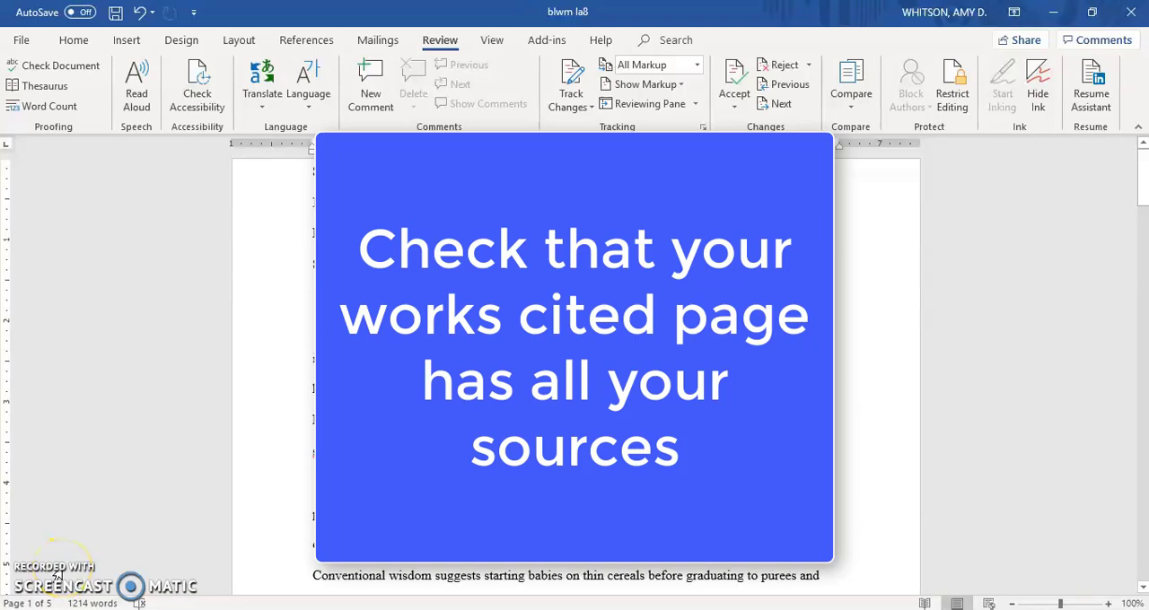
{"action": "mouse_move", "coordinate": [58, 574]}
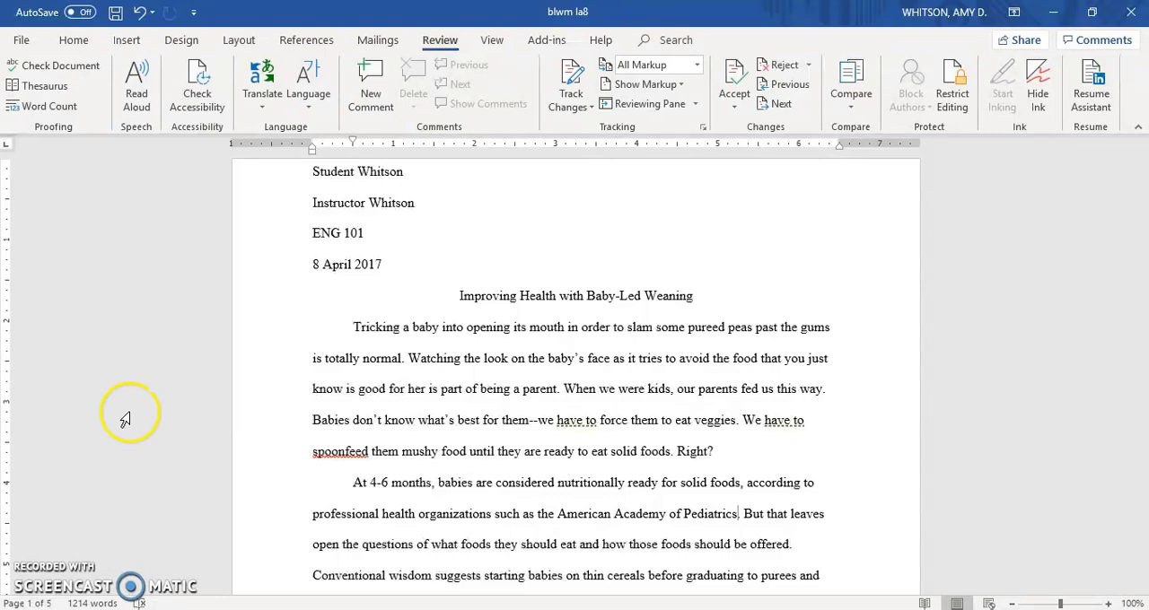
Split the document into two panes and bring the Works Cited page into the lower pane
{"action": "left_click", "coordinate": [492, 40]}
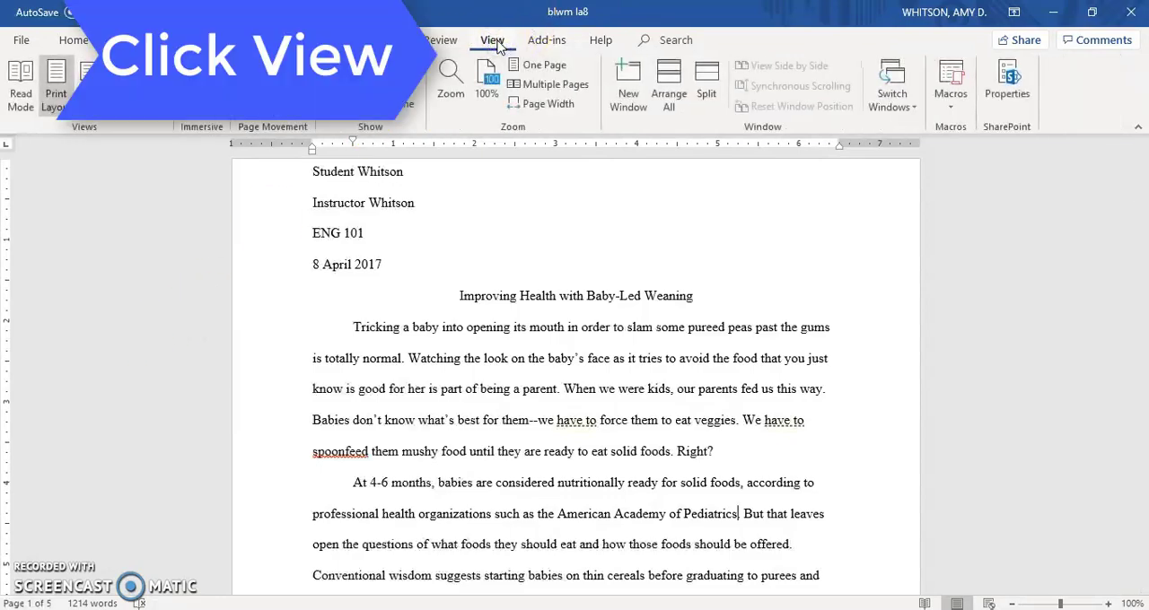
{"action": "left_click", "coordinate": [707, 80]}
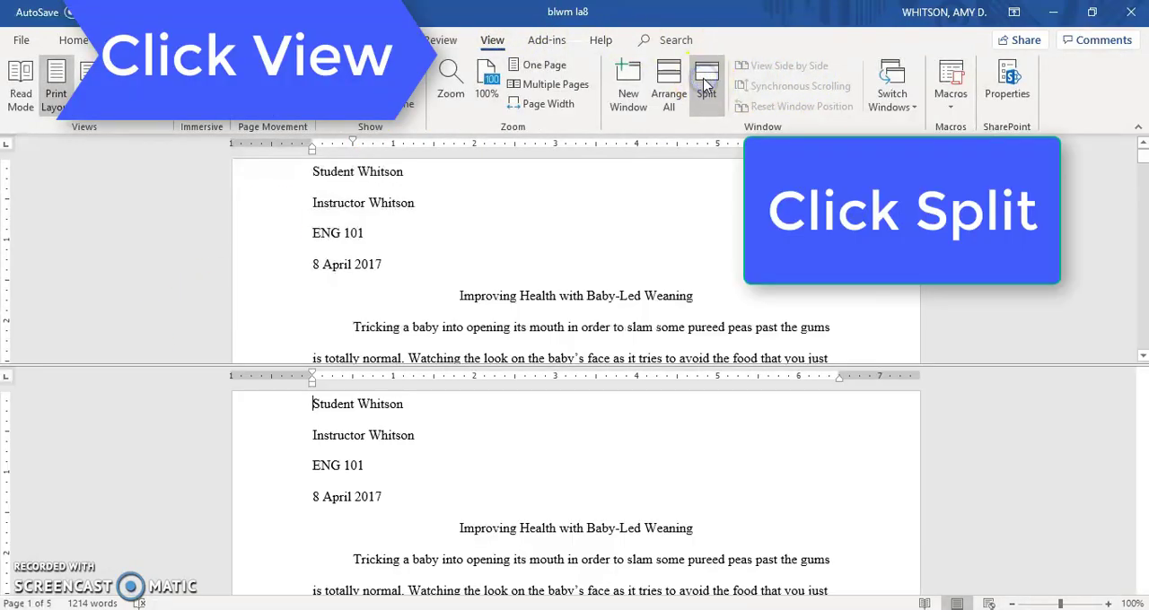
{"action": "left_click", "coordinate": [707, 81]}
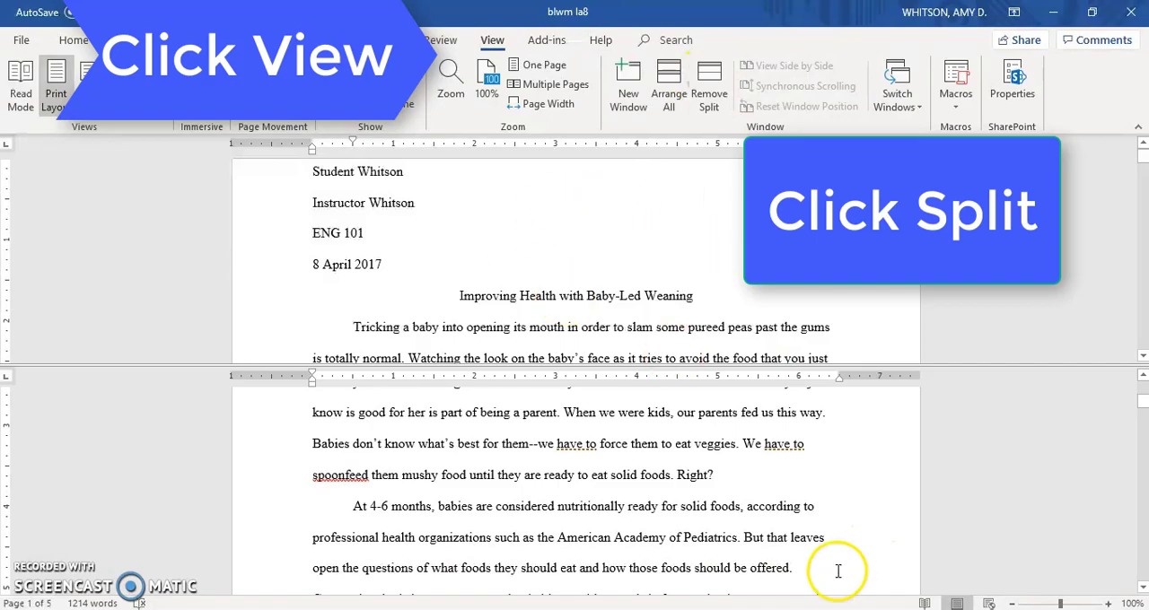
{"action": "left_click", "coordinate": [492, 40]}
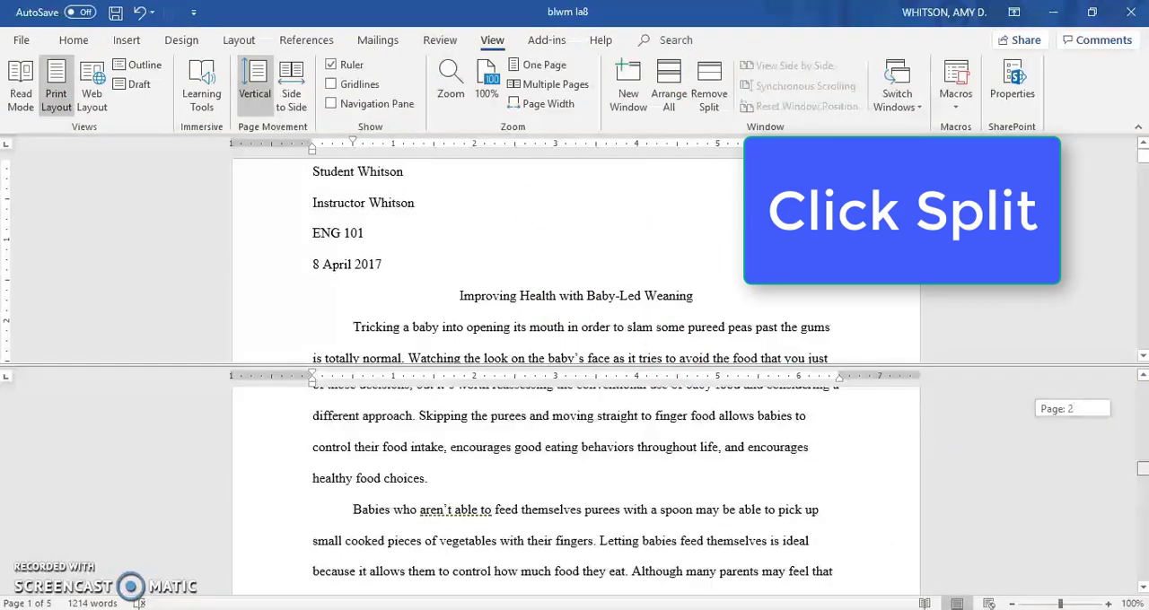
{"action": "left_click", "coordinate": [707, 87]}
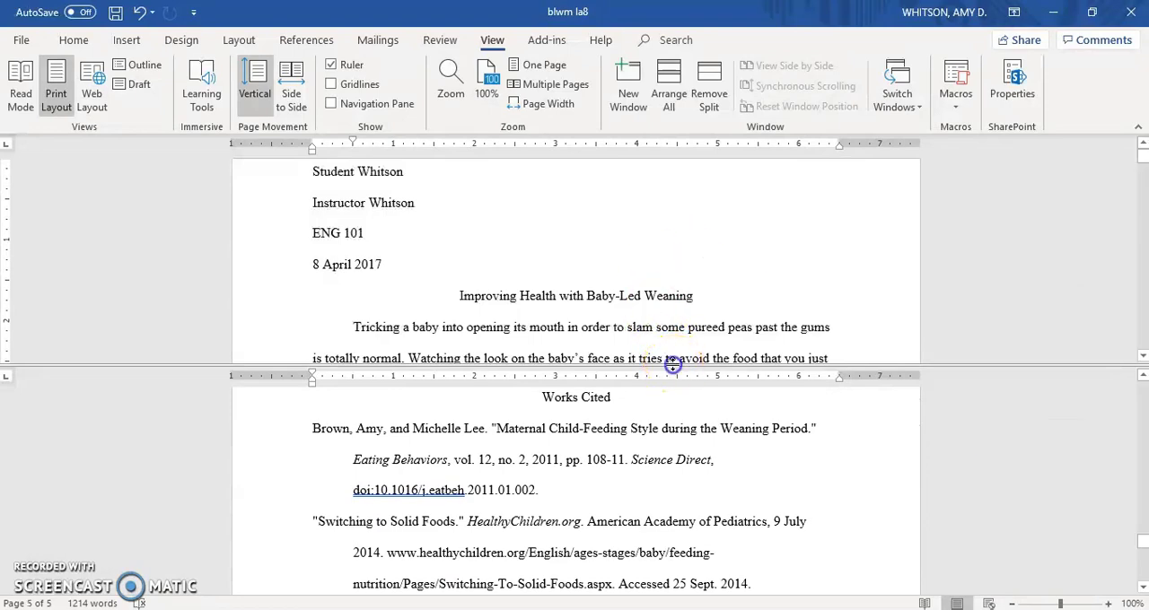
Add the citation ("Switching to Solid Foods") after the American Academy of Pediatrics sentence
{"action": "scroll", "scroll_direction": "up", "scroll_amount": 3}
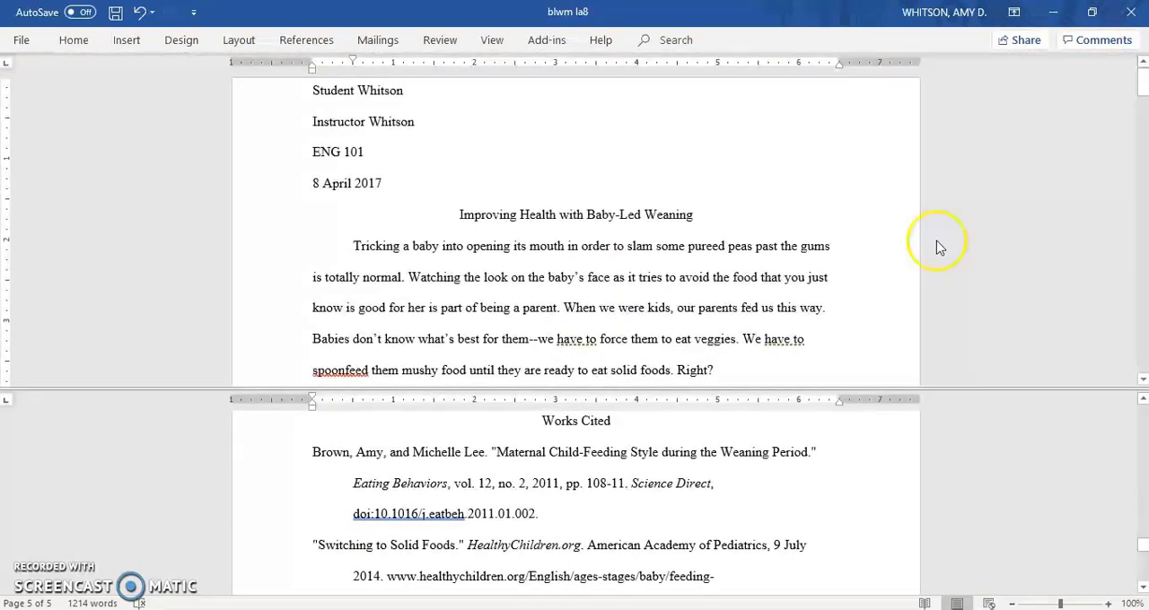
{"action": "mouse_move", "coordinate": [716, 262]}
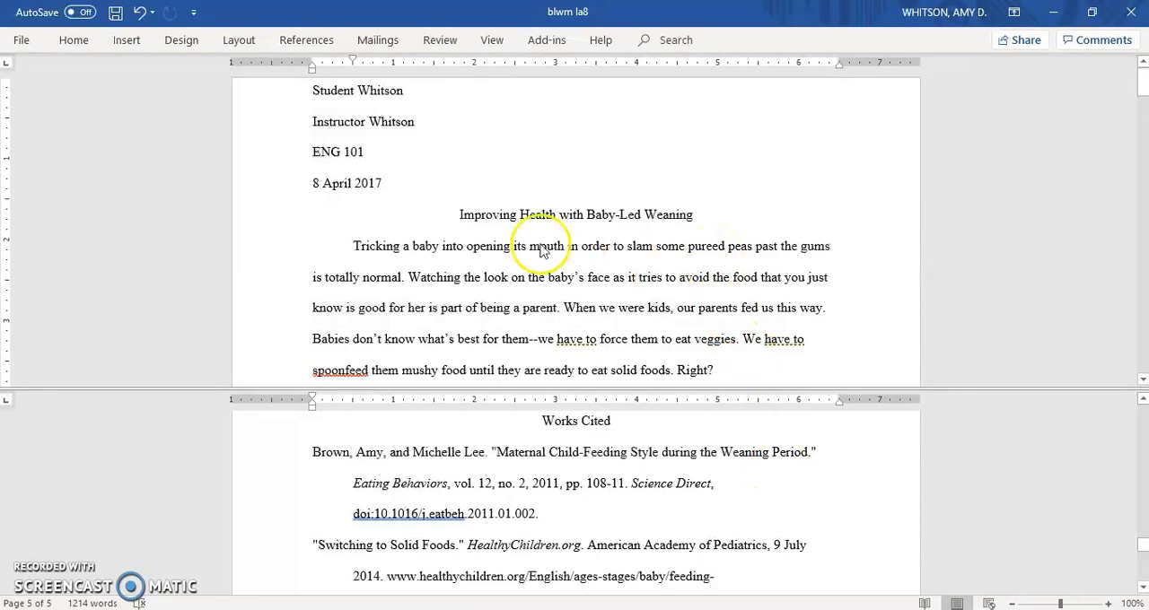
{"action": "scroll", "scroll_direction": "down", "scroll_amount": 3}
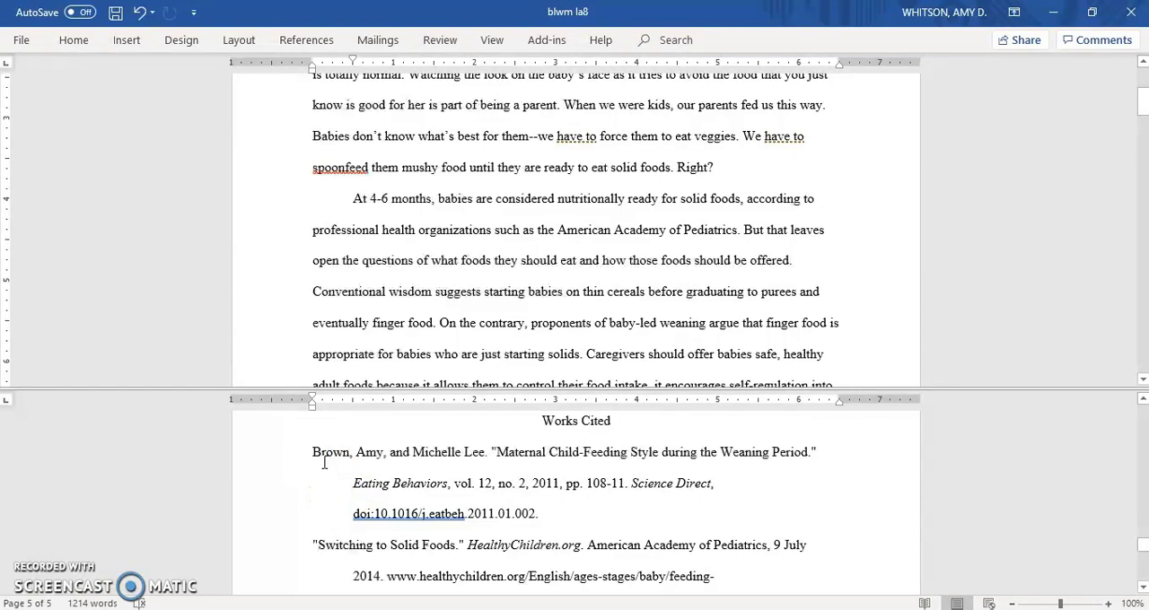
{"action": "mouse_move", "coordinate": [637, 547]}
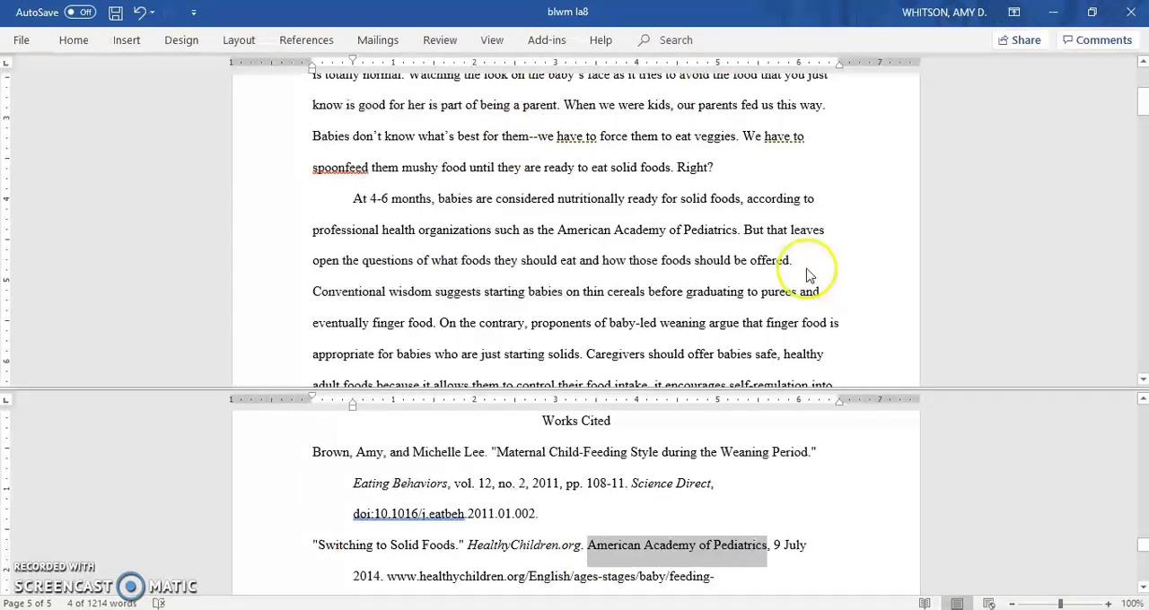
{"action": "mouse_move", "coordinate": [691, 583]}
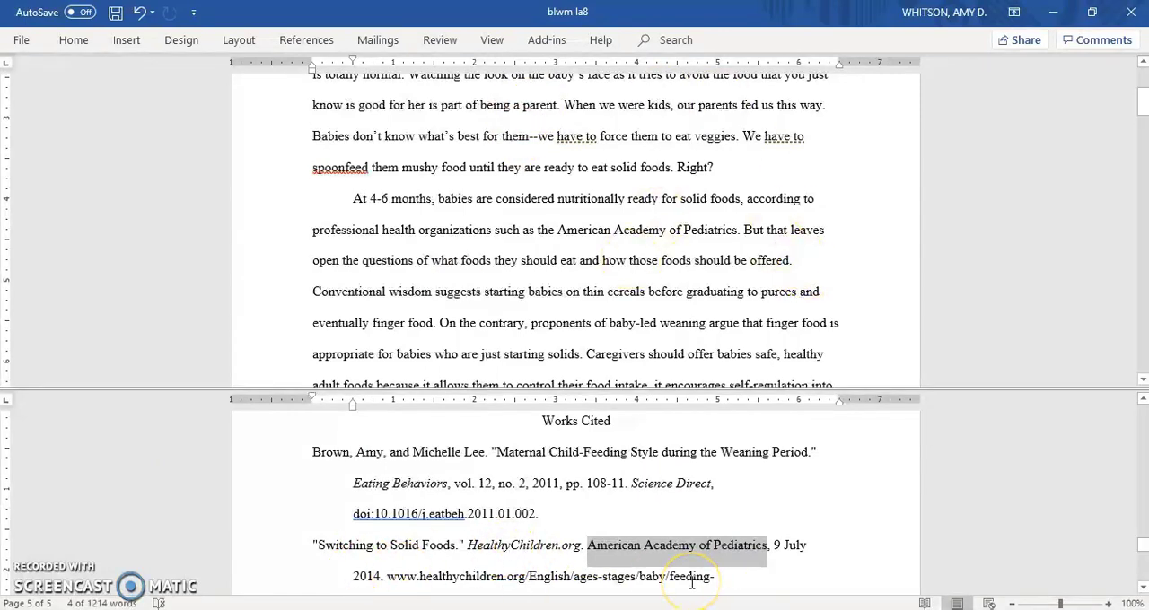
{"action": "mouse_move", "coordinate": [739, 233]}
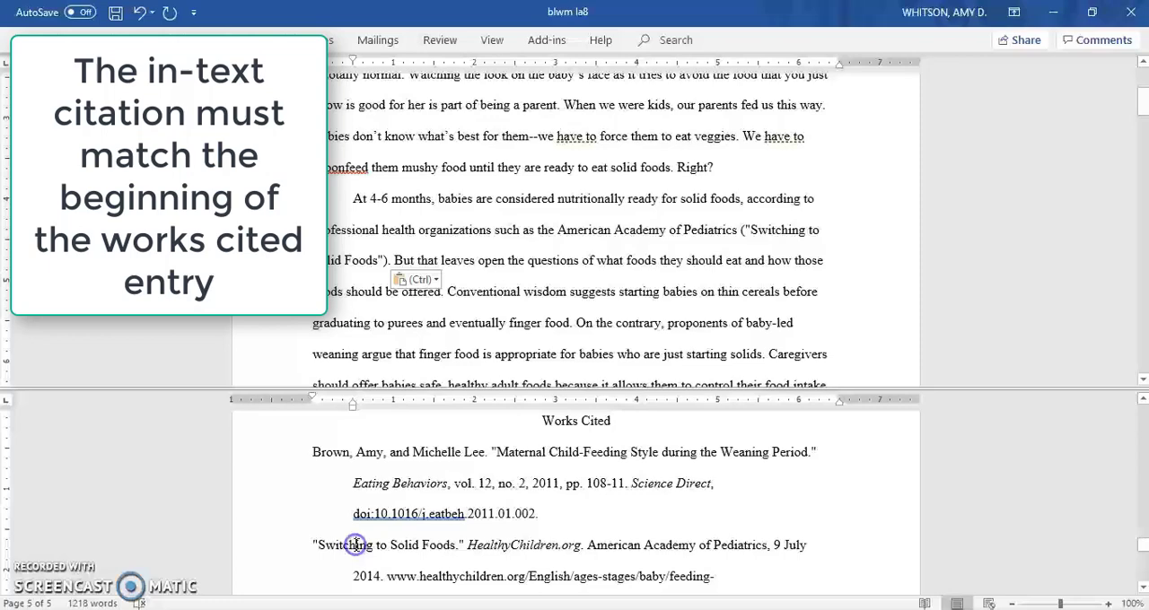
Highlight the opening words Switching, Brown and Taylor in the Works Cited entries yellow
{"action": "left_click", "coordinate": [430, 515]}
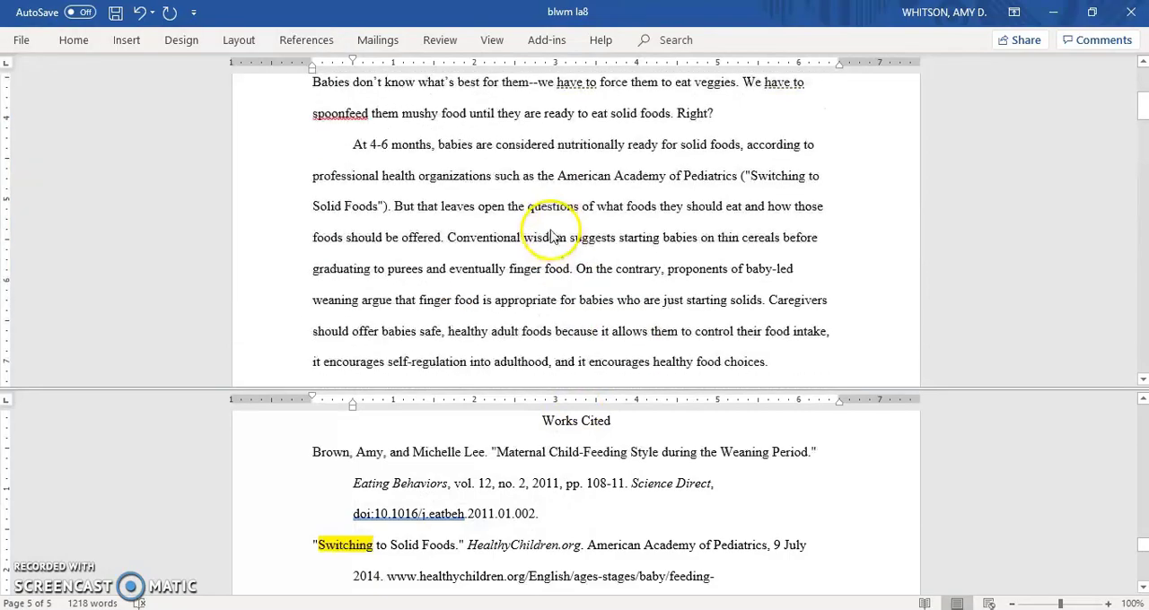
{"action": "scroll", "scroll_direction": "up", "scroll_amount": 3}
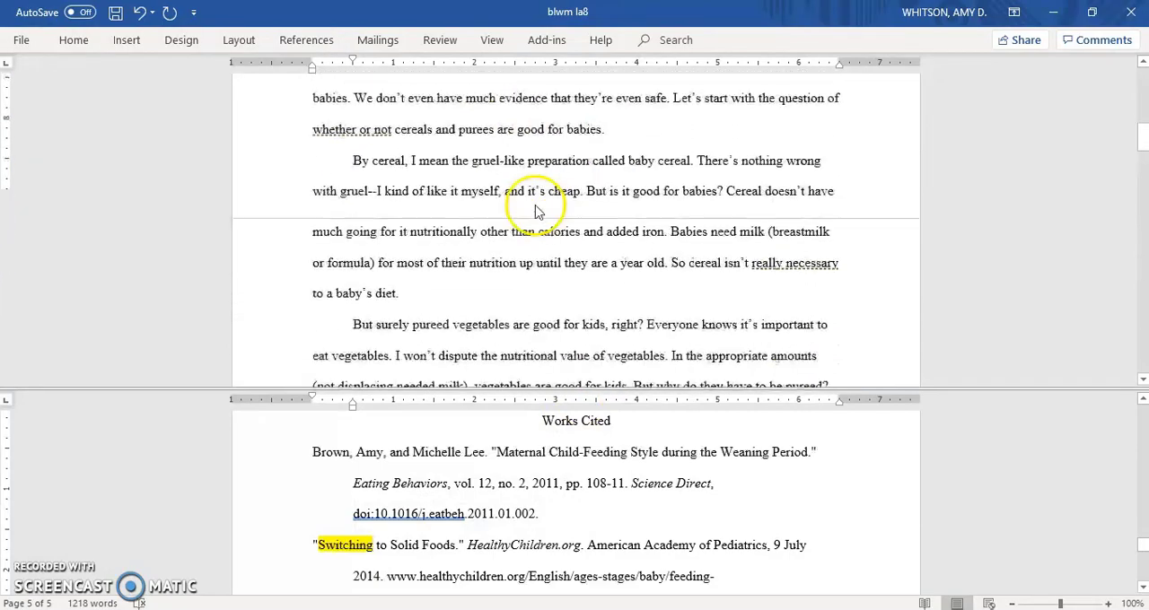
{"action": "scroll", "scroll_direction": "up", "scroll_amount": 3}
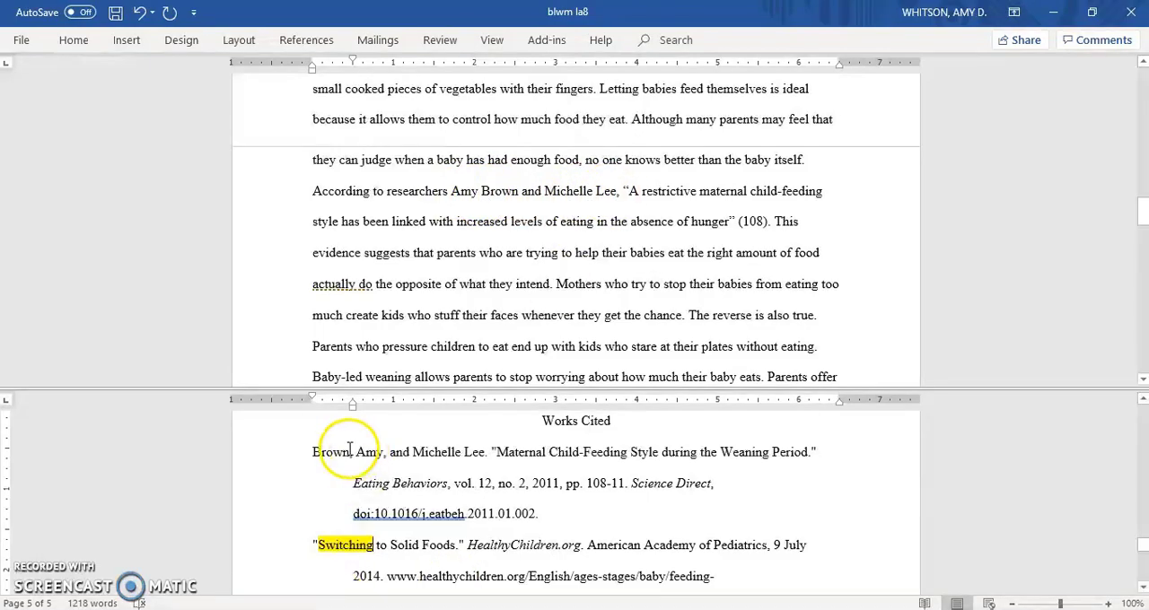
{"action": "double_click", "coordinate": [331, 453]}
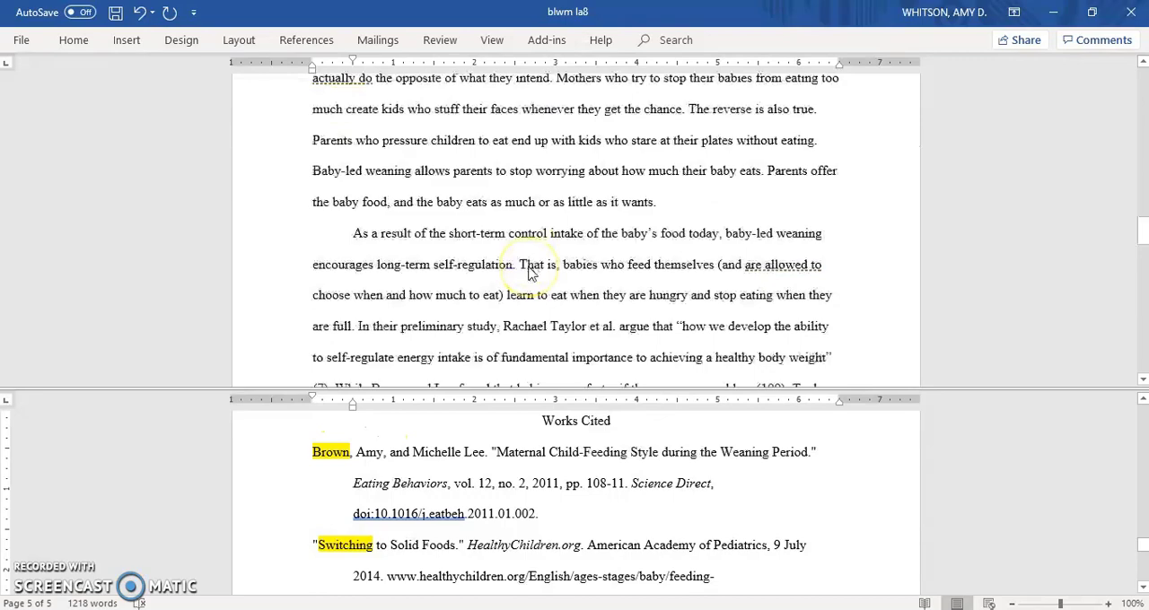
{"action": "scroll", "scroll_direction": "down", "scroll_amount": 3}
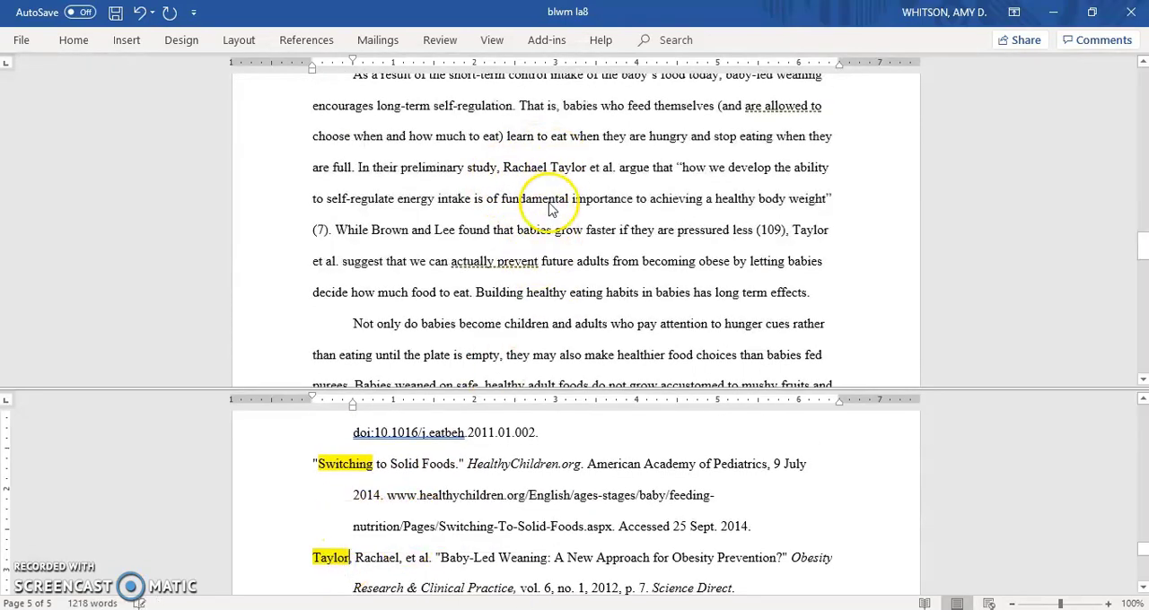
{"action": "scroll", "scroll_direction": "down", "scroll_amount": 3}
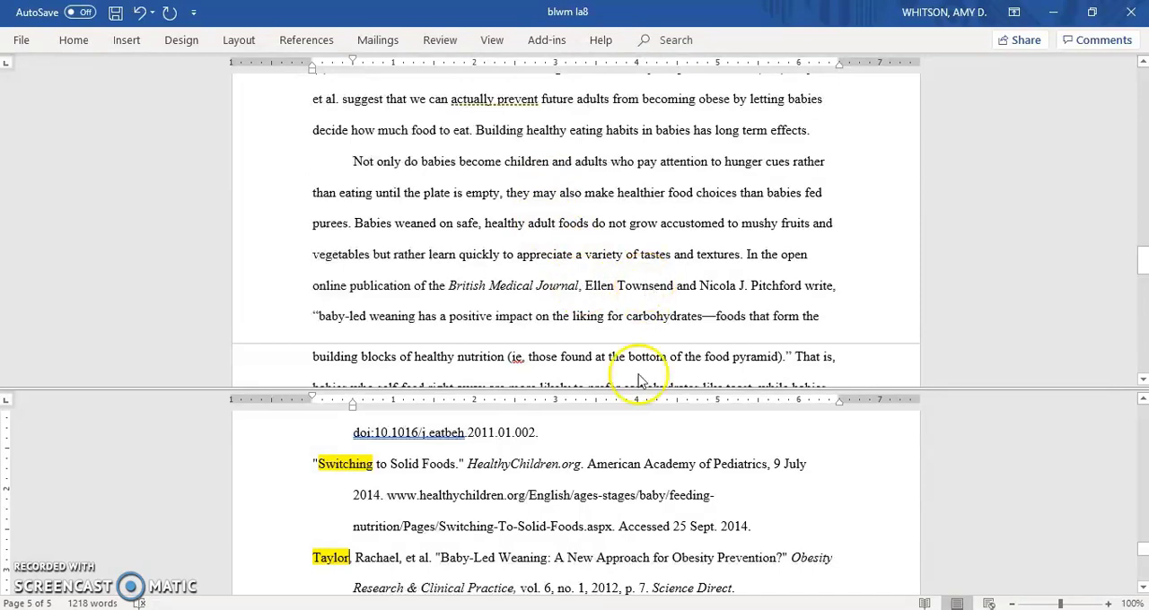
{"action": "scroll", "scroll_direction": "down", "scroll_amount": 3}
{"action": "type", "text": "Add"}
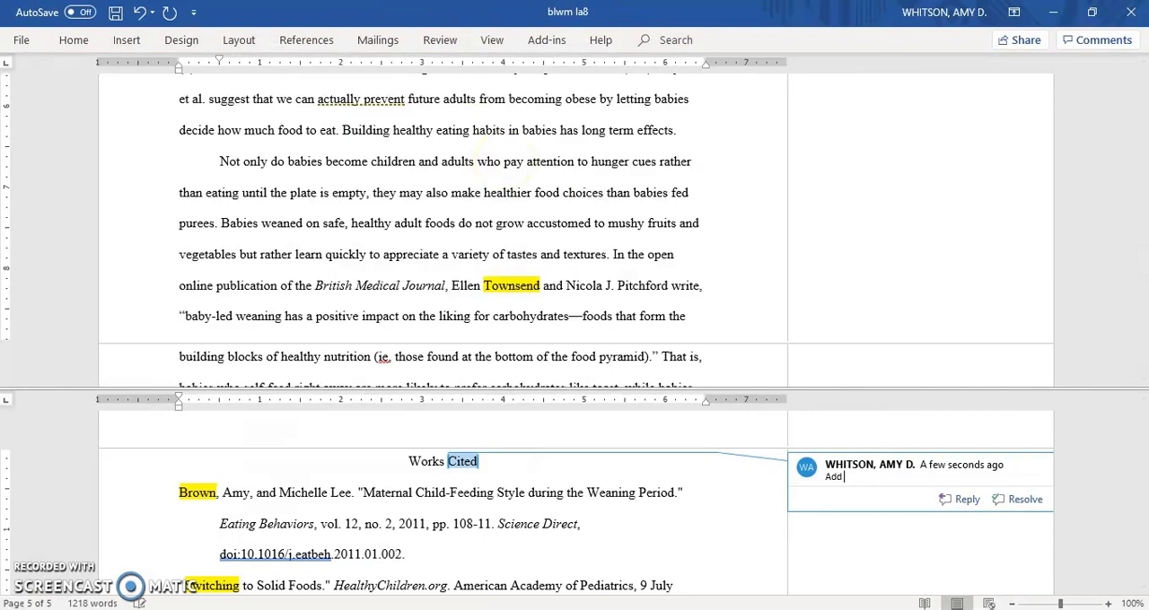
Highlight Townsend in the body and comment "Add Townsend source" on the Works Cited heading
{"action": "type", "text": "Townsend"}
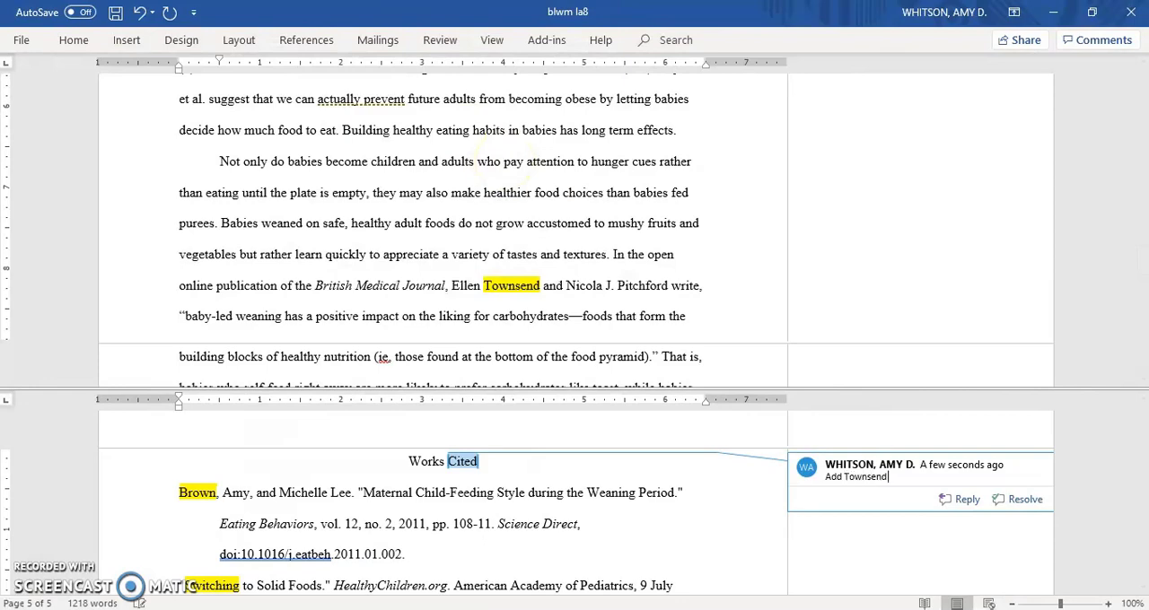
{"action": "type", "text": "source"}
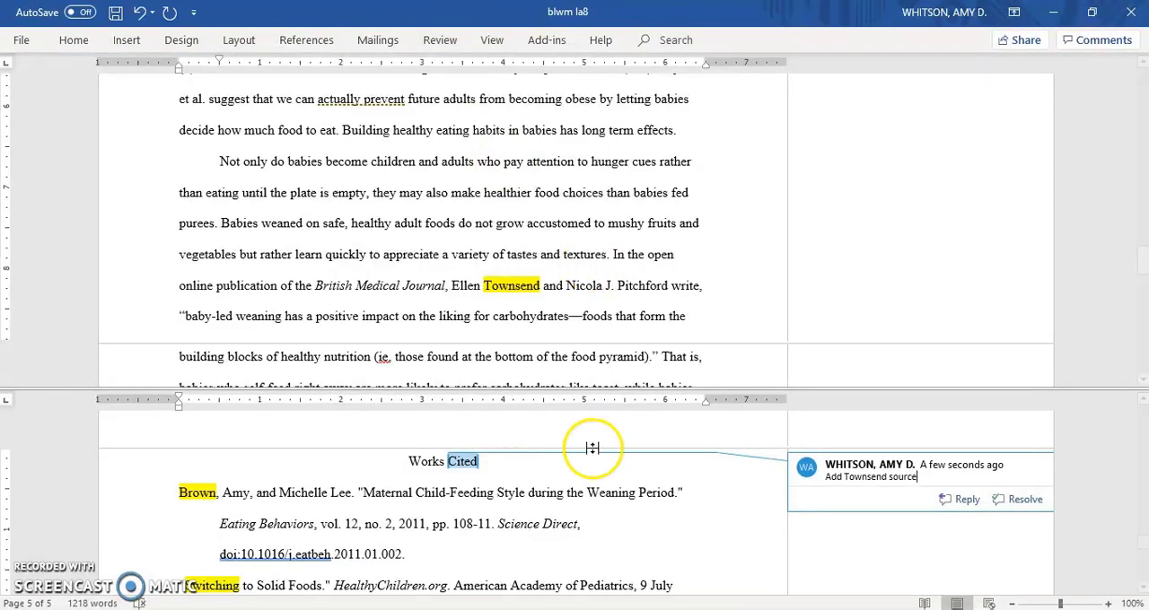
{"action": "scroll", "scroll_direction": "down", "scroll_amount": 3}
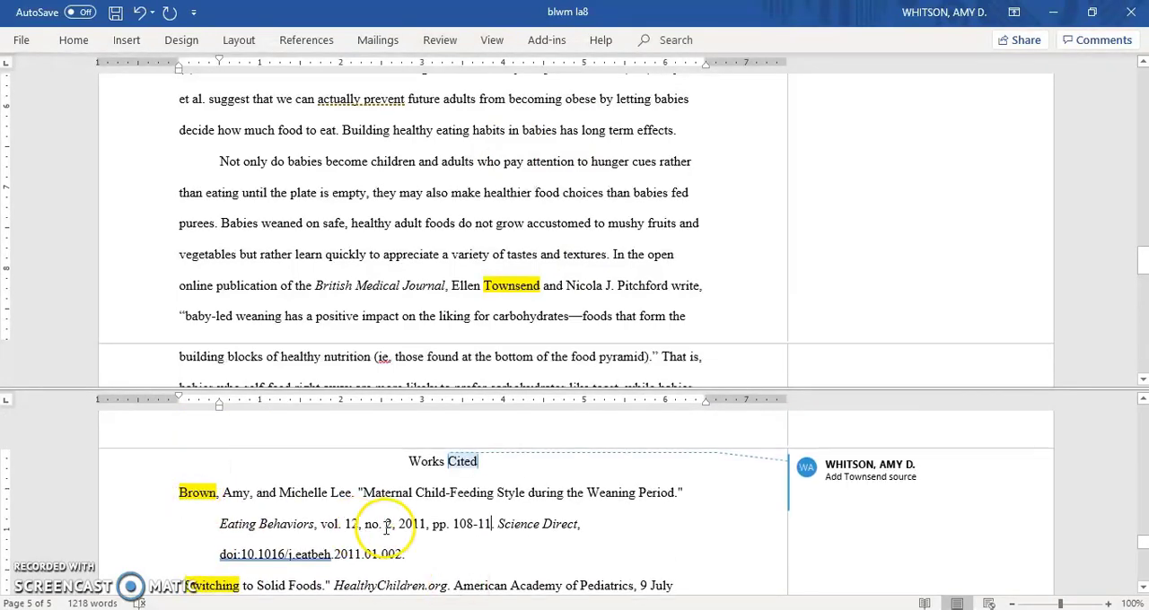
{"action": "mouse_move", "coordinate": [431, 242]}
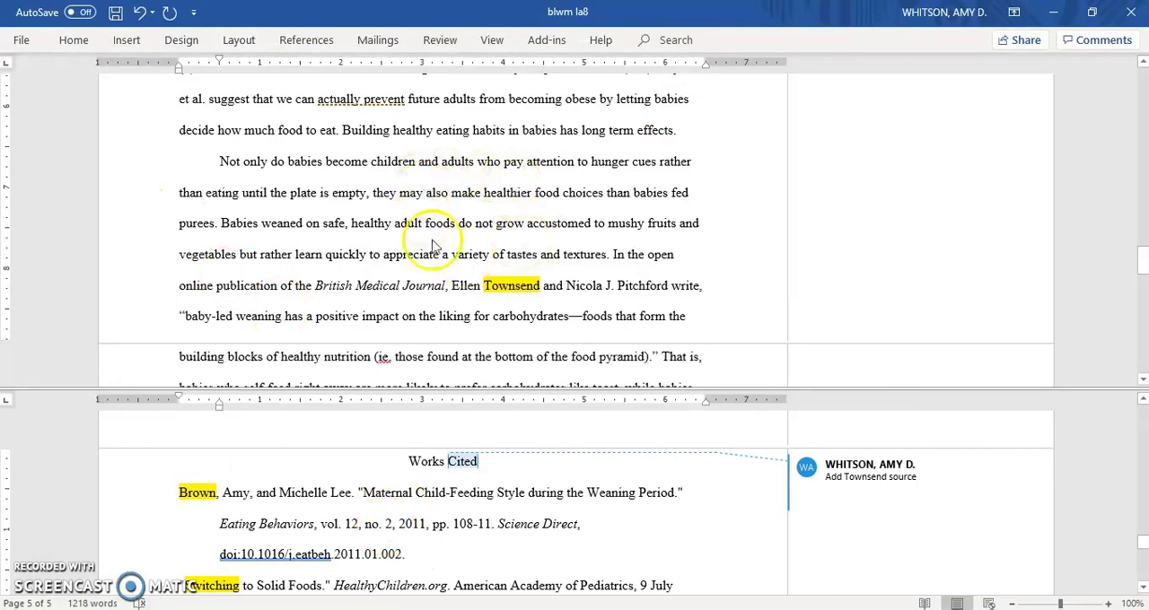
{"action": "mouse_move", "coordinate": [488, 234]}
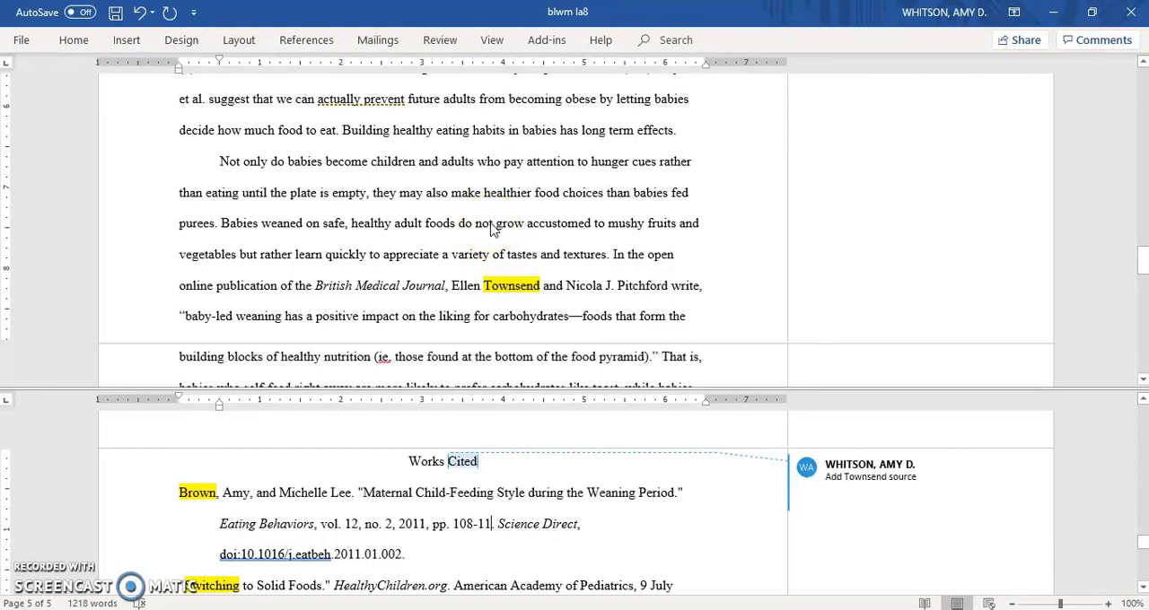
{"action": "scroll", "scroll_direction": "down", "scroll_amount": 3}
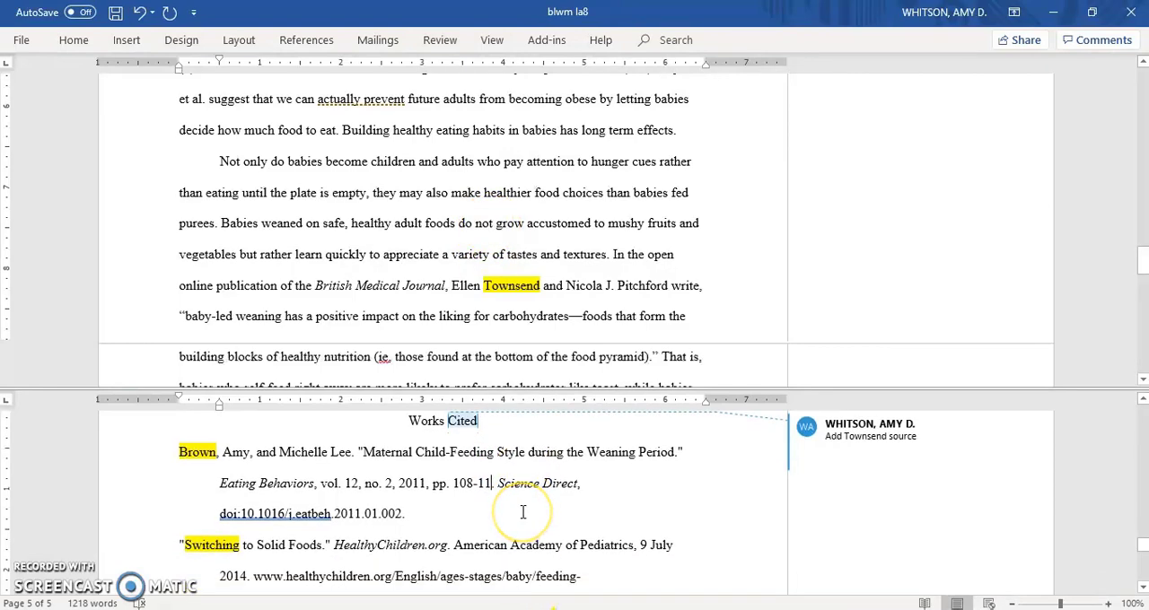